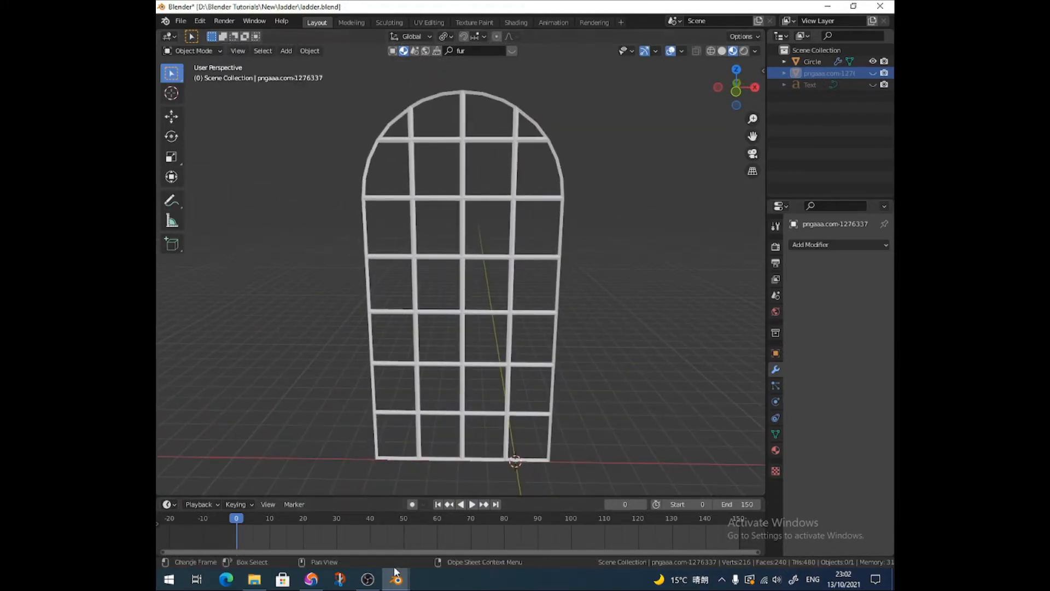
# Step: Start a new General scene in place of the window frame file and hide the sidebar
pyautogui.click(395, 579)
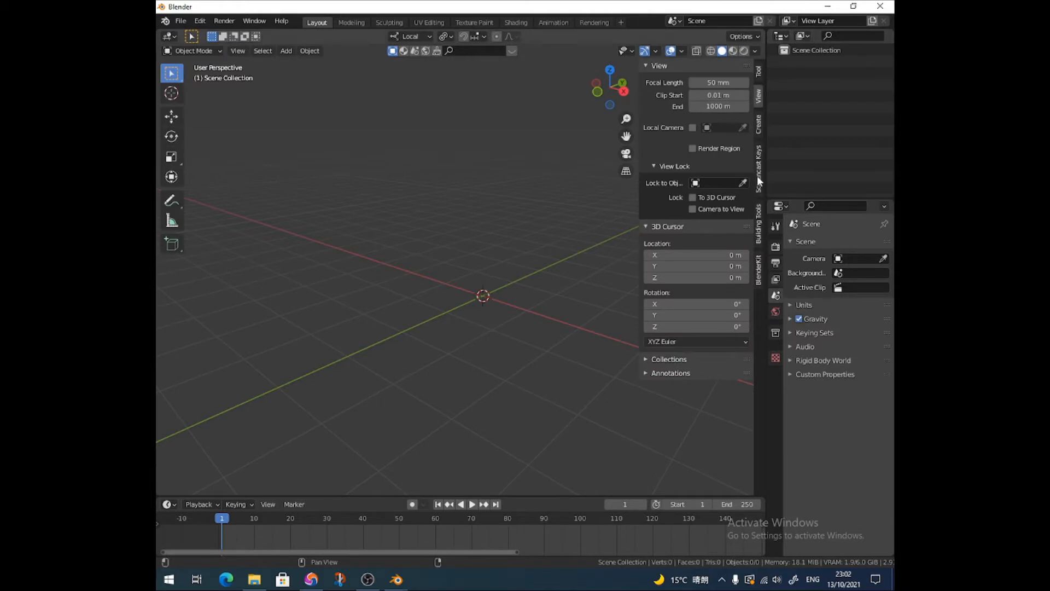
pyautogui.press('n')
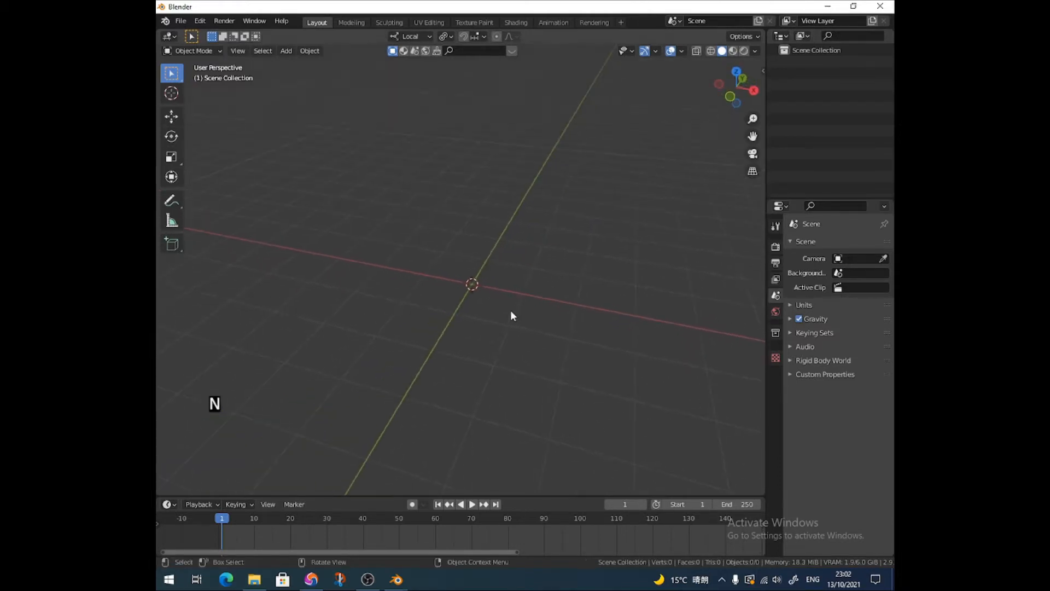
# Step: Open the vintage window frame designs sheet from Google Images as reference
pyautogui.click(310, 579)
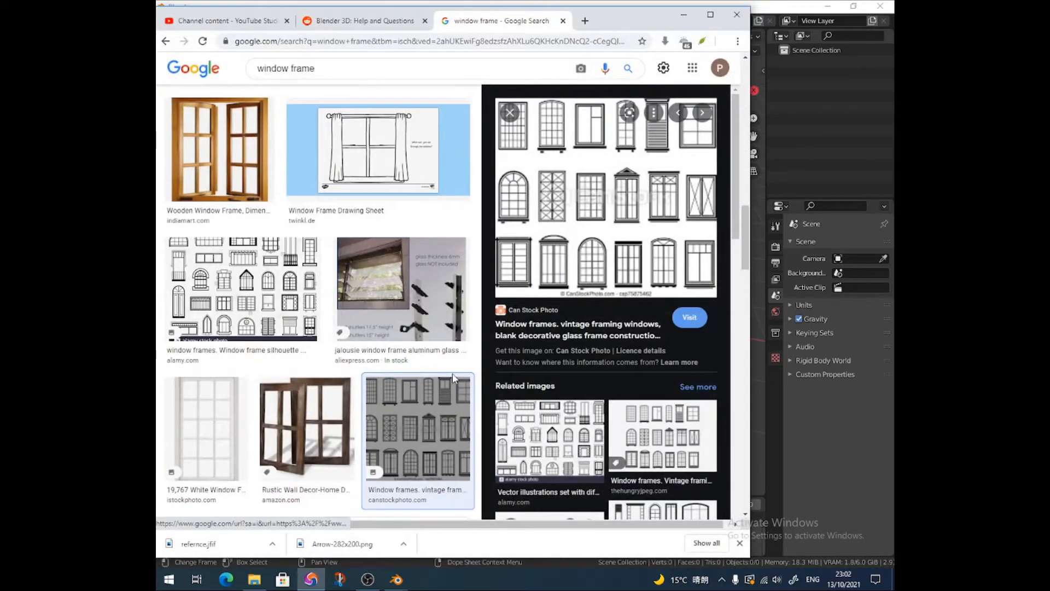
pyautogui.moveTo(578, 303)
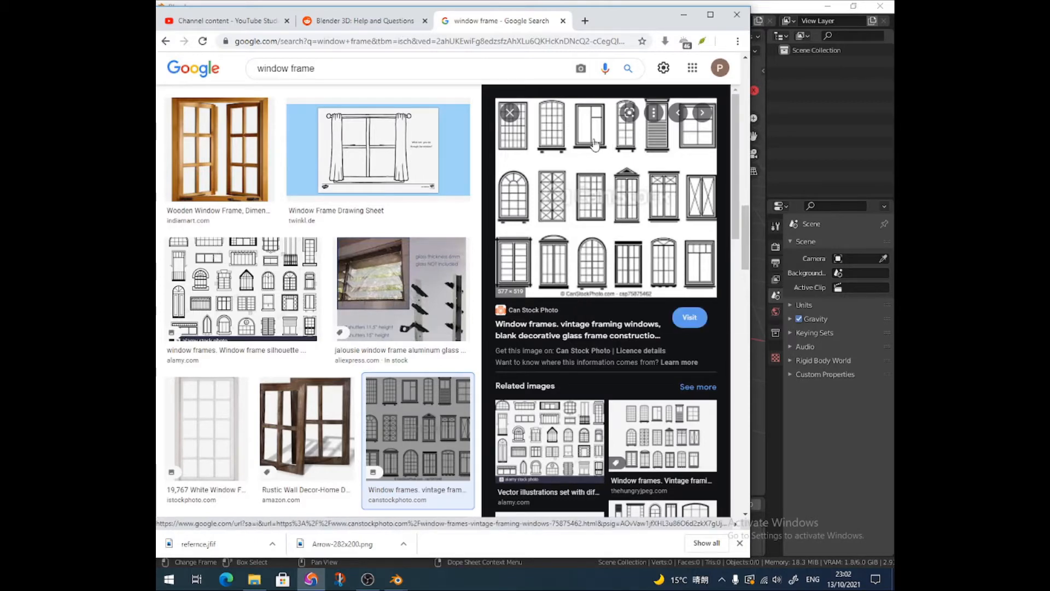
pyautogui.moveTo(592, 121)
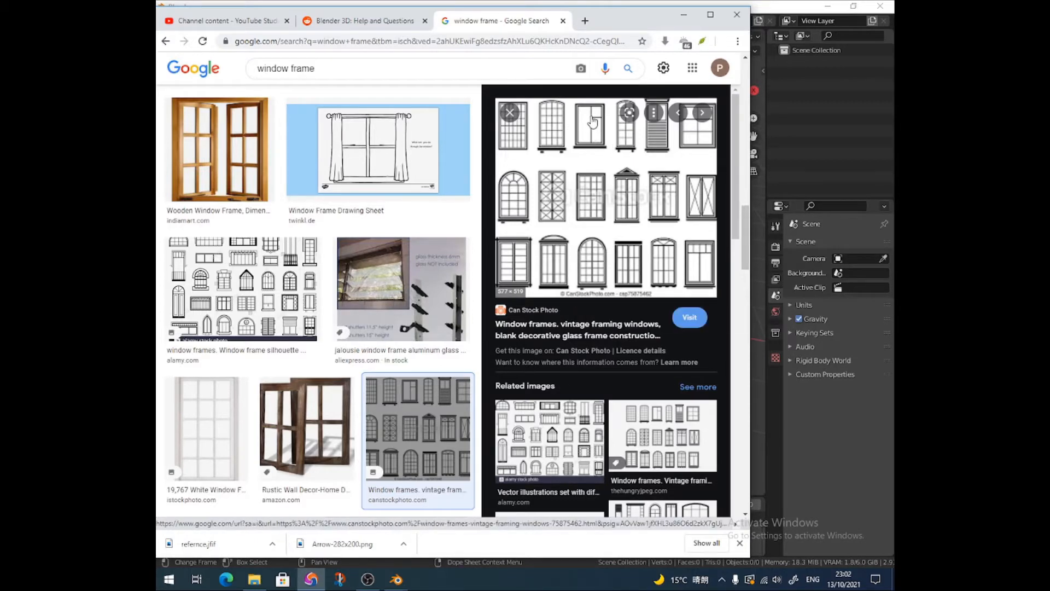
pyautogui.moveTo(595, 131)
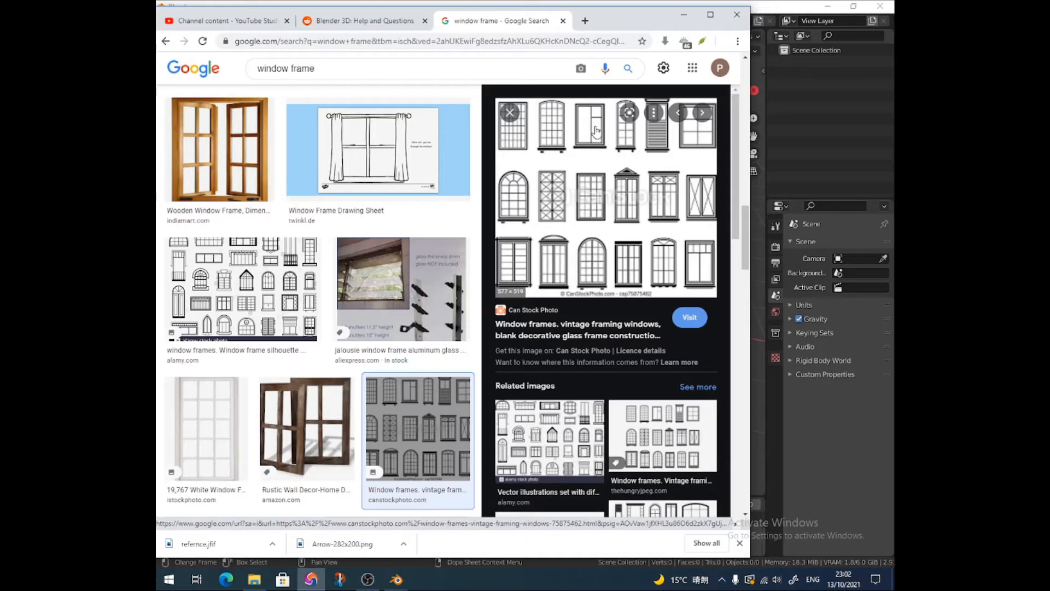
pyautogui.moveTo(588, 122)
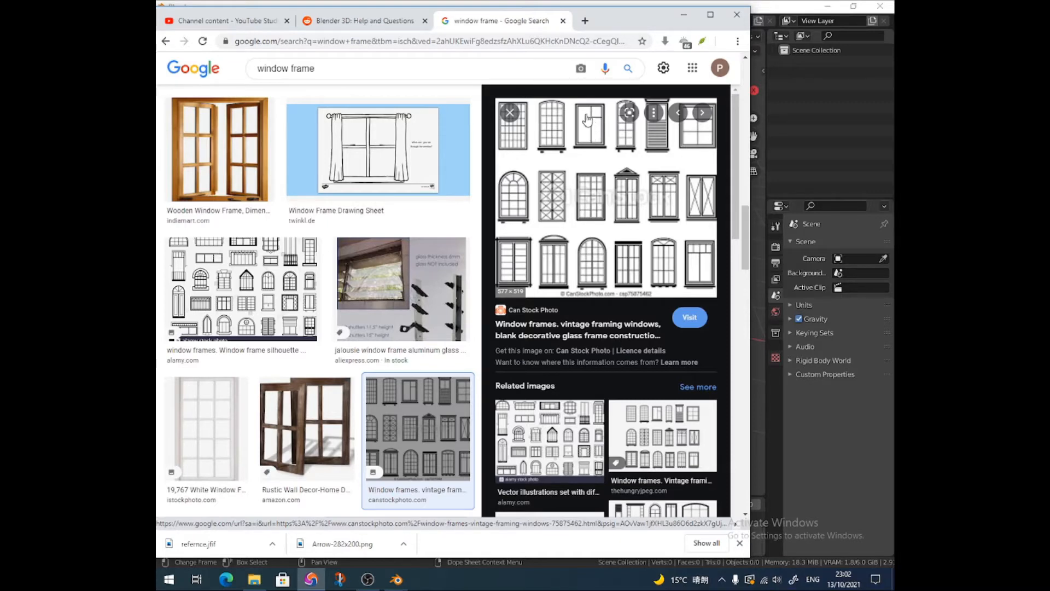
pyautogui.moveTo(594, 127)
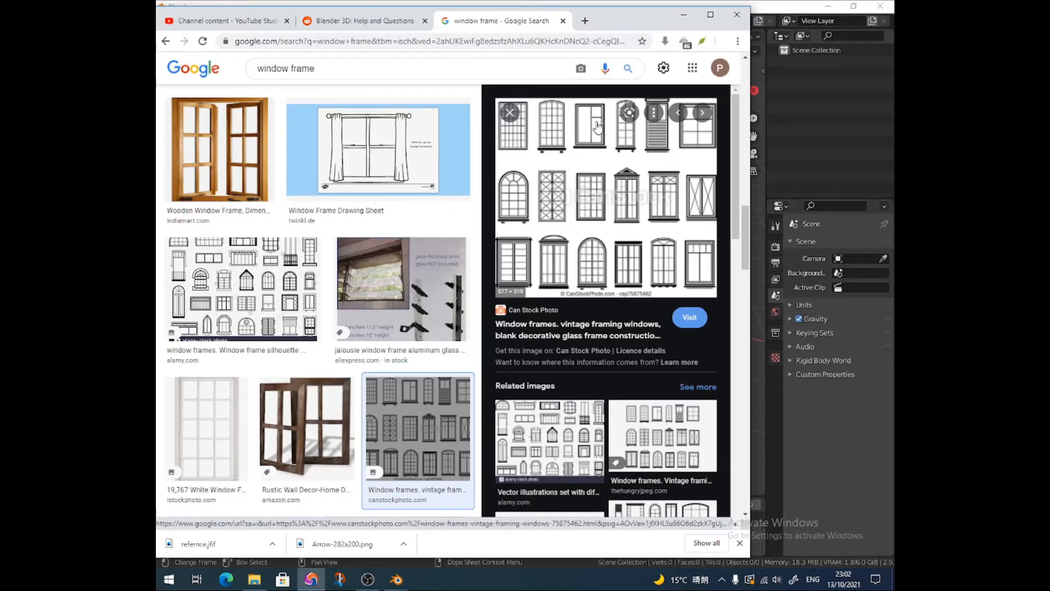
pyautogui.moveTo(599, 248)
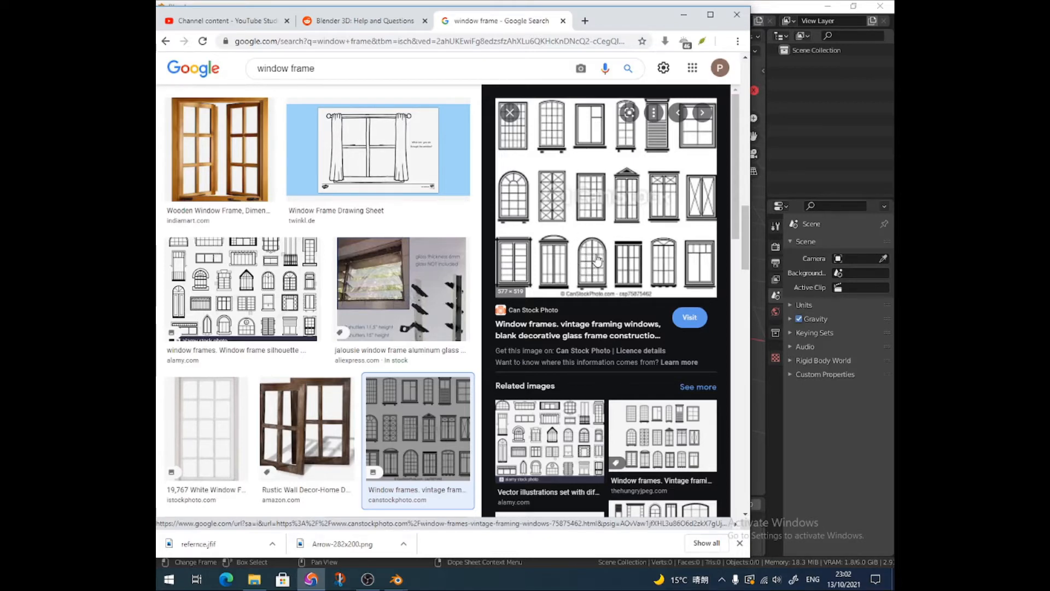
# Step: Add a plane and scale it into a rectangle about 1.16 by 2 units
pyautogui.click(395, 579)
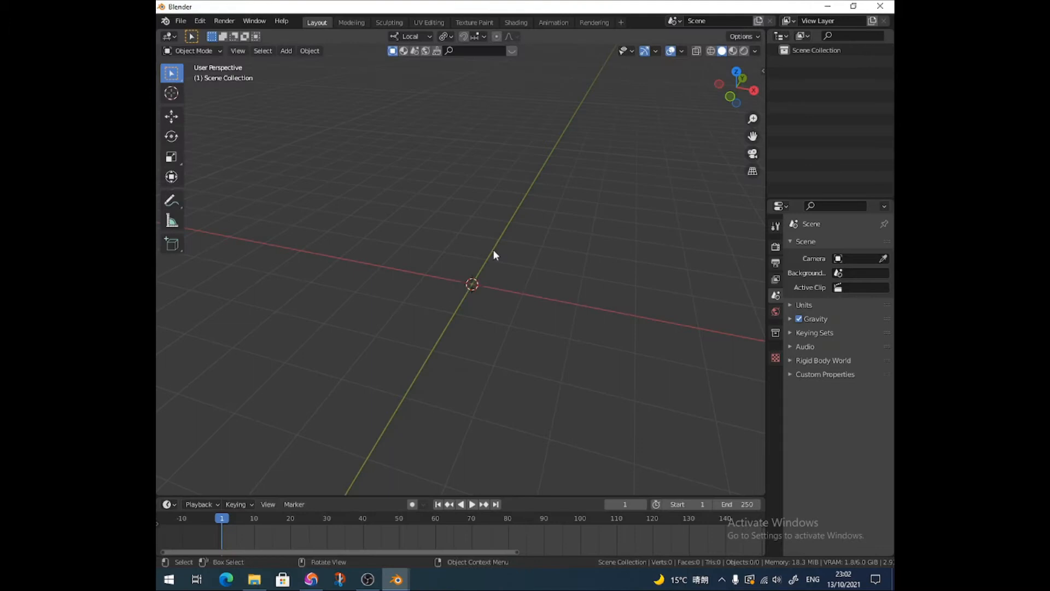
pyautogui.moveTo(491, 259)
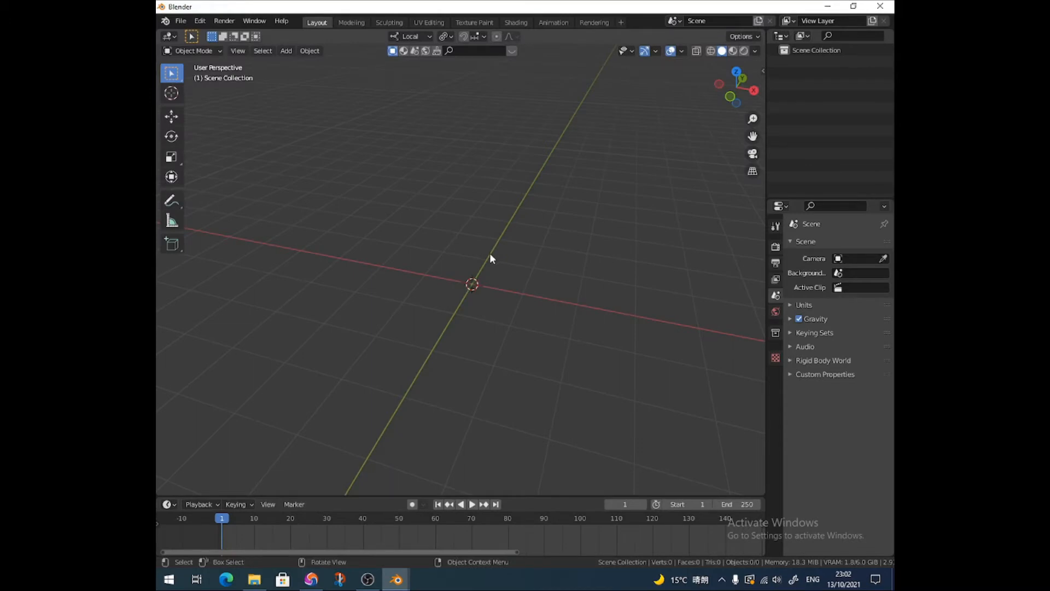
pyautogui.press('ctrl+a')
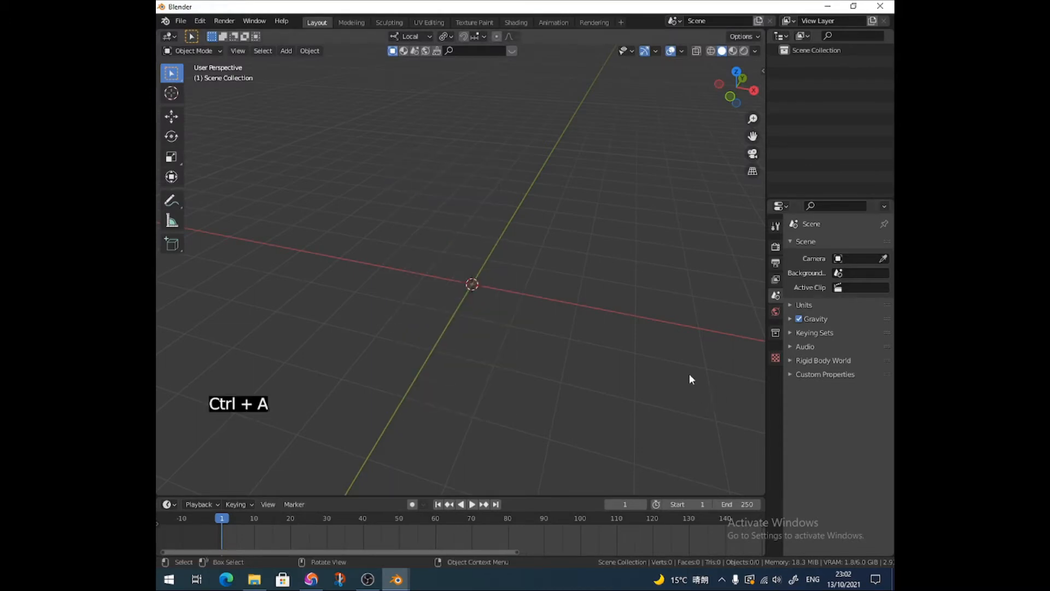
pyautogui.press('shift+a')
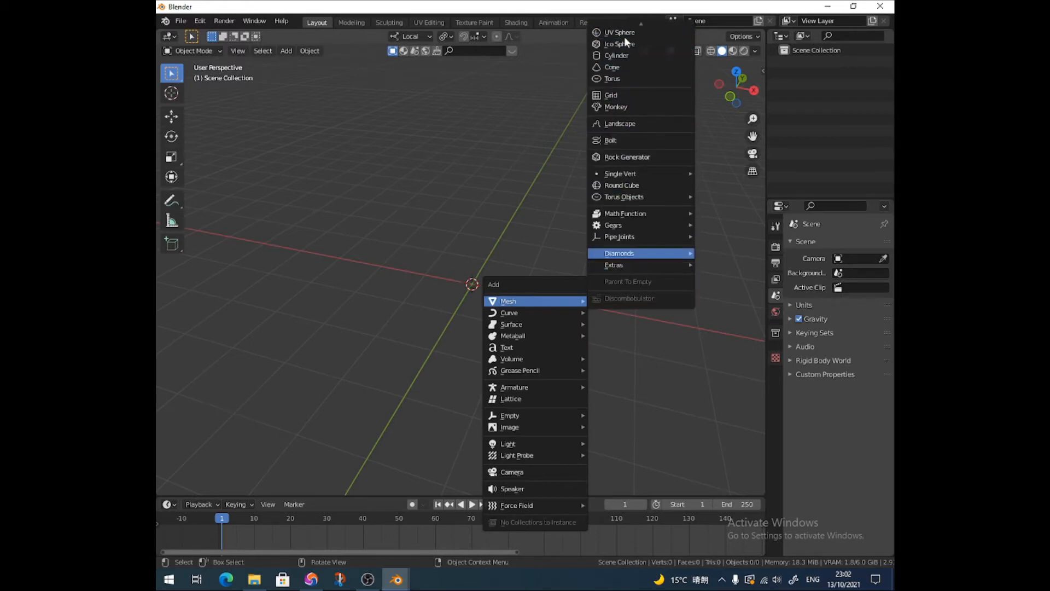
pyautogui.click(510, 301)
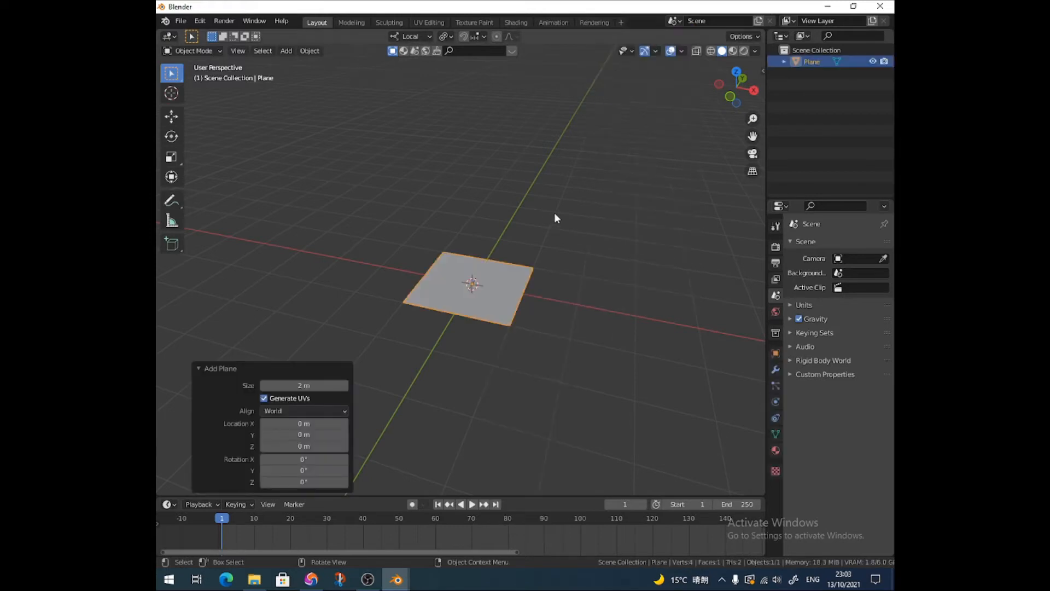
pyautogui.press('s')
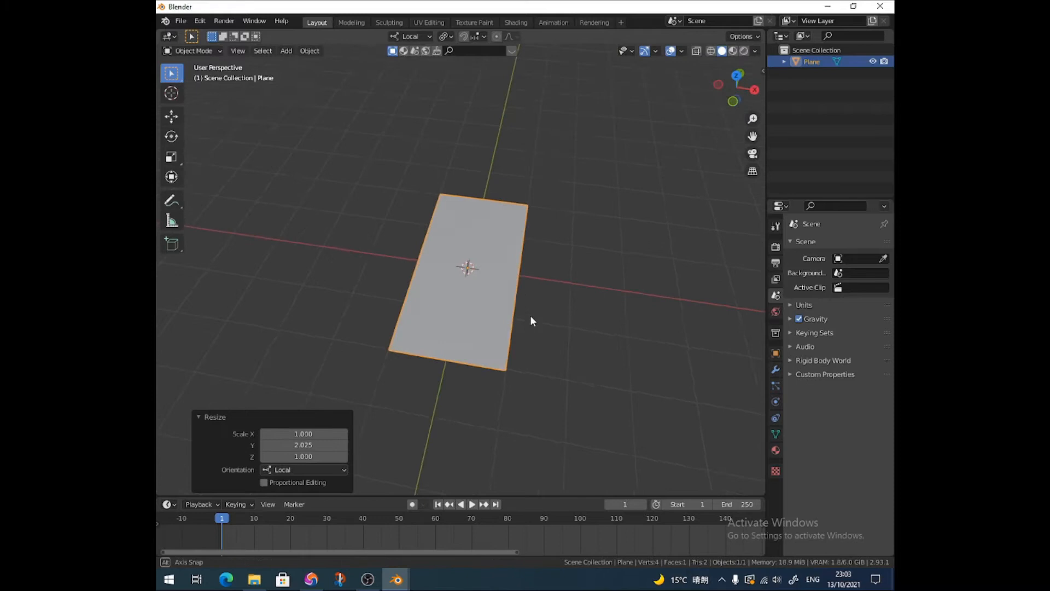
pyautogui.press('s')
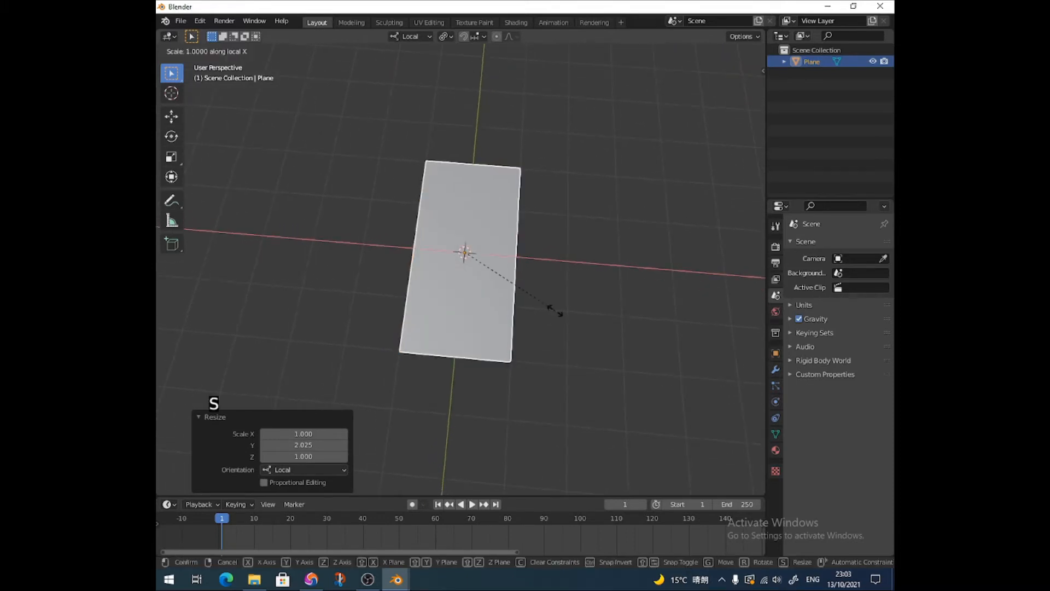
pyautogui.click(542, 295)
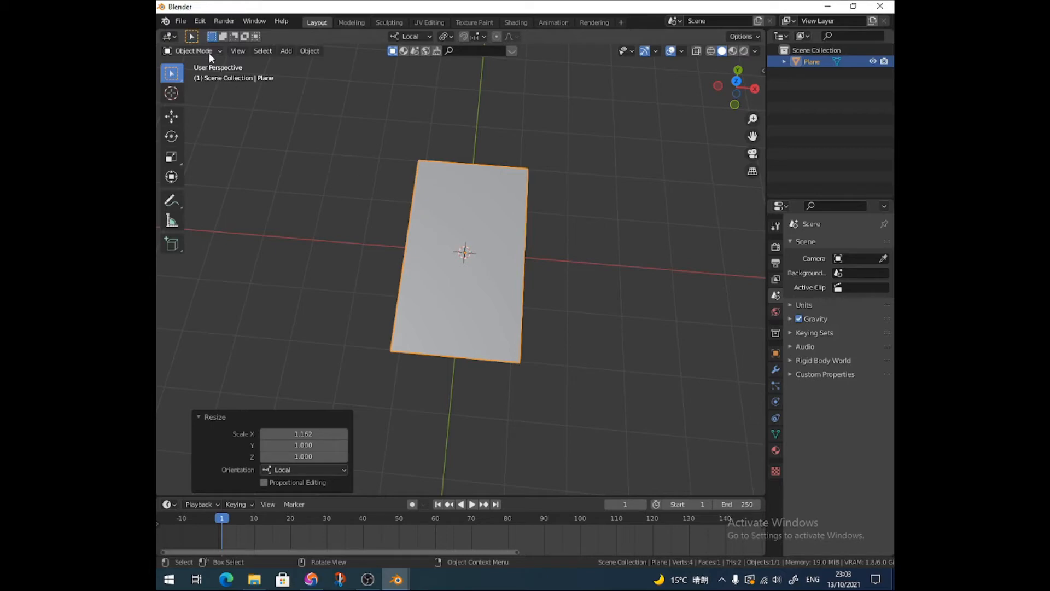
# Step: Cut the plane into two columns and slide a right-column cross edge near the top
pyautogui.press('Tab')
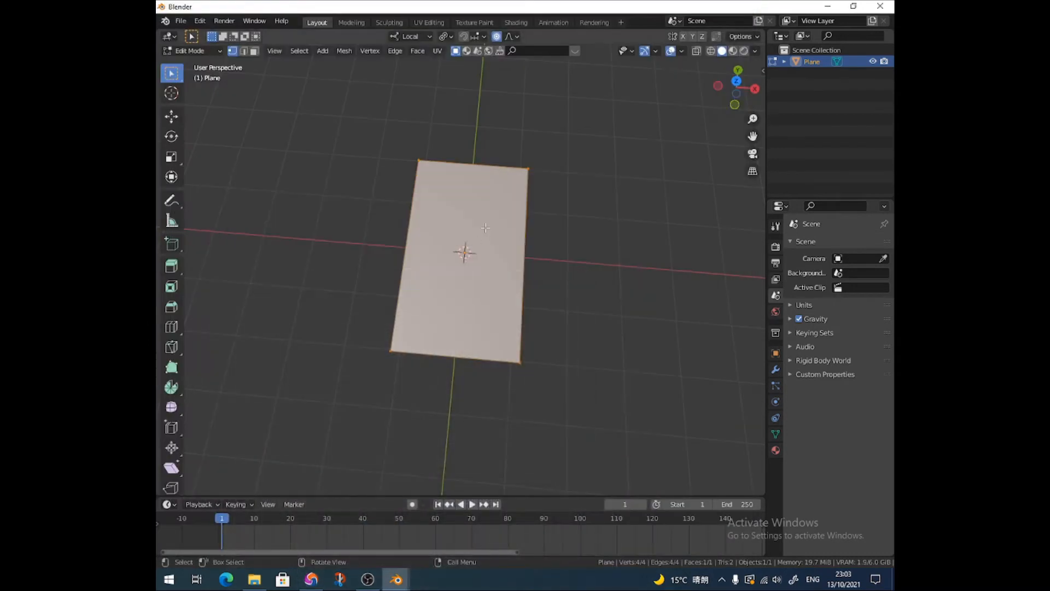
pyautogui.press('2')
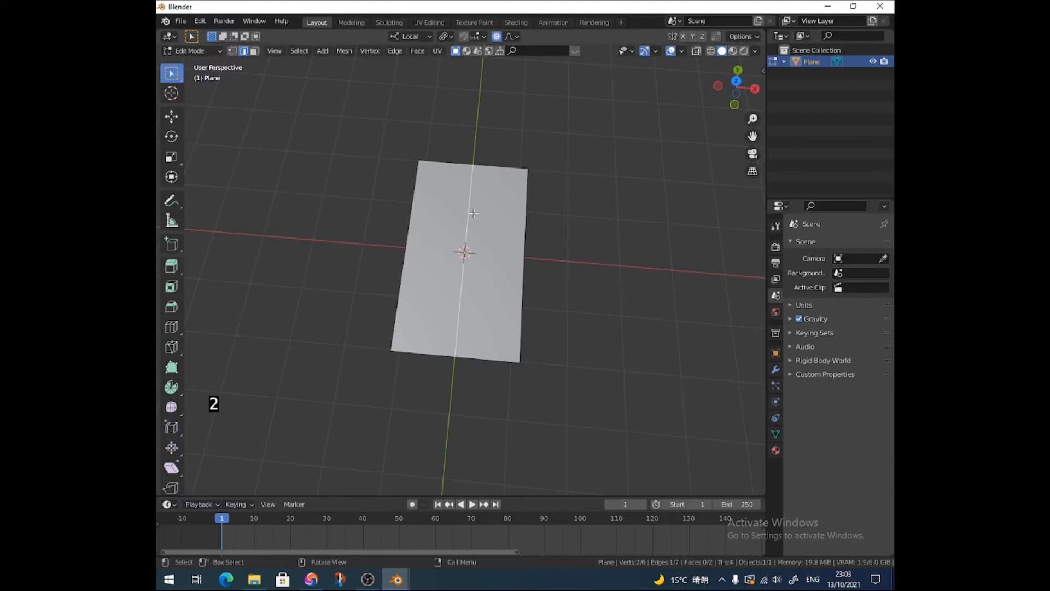
pyautogui.moveTo(484, 213)
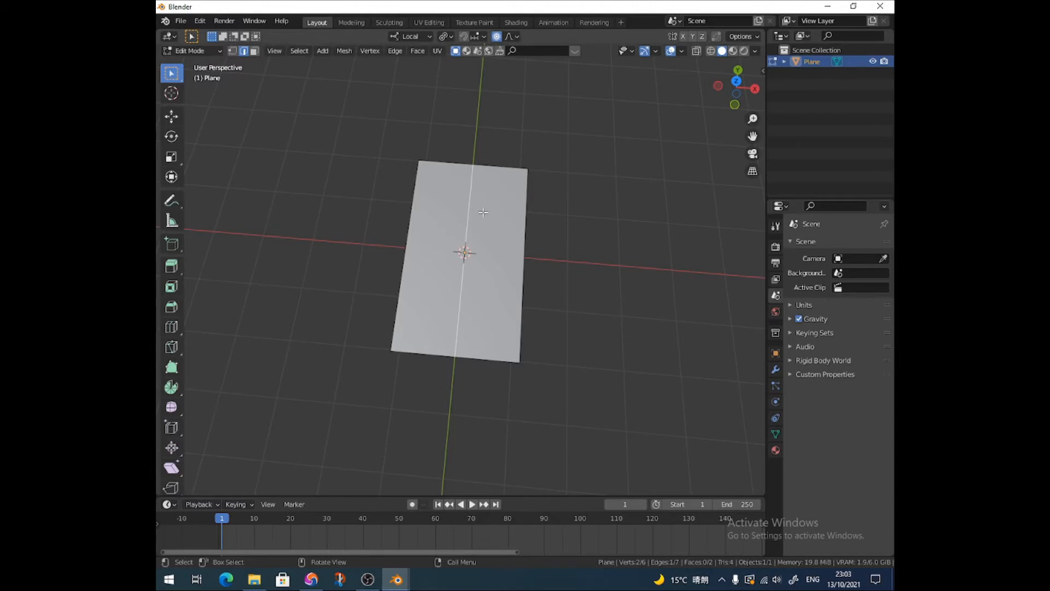
pyautogui.press('g')
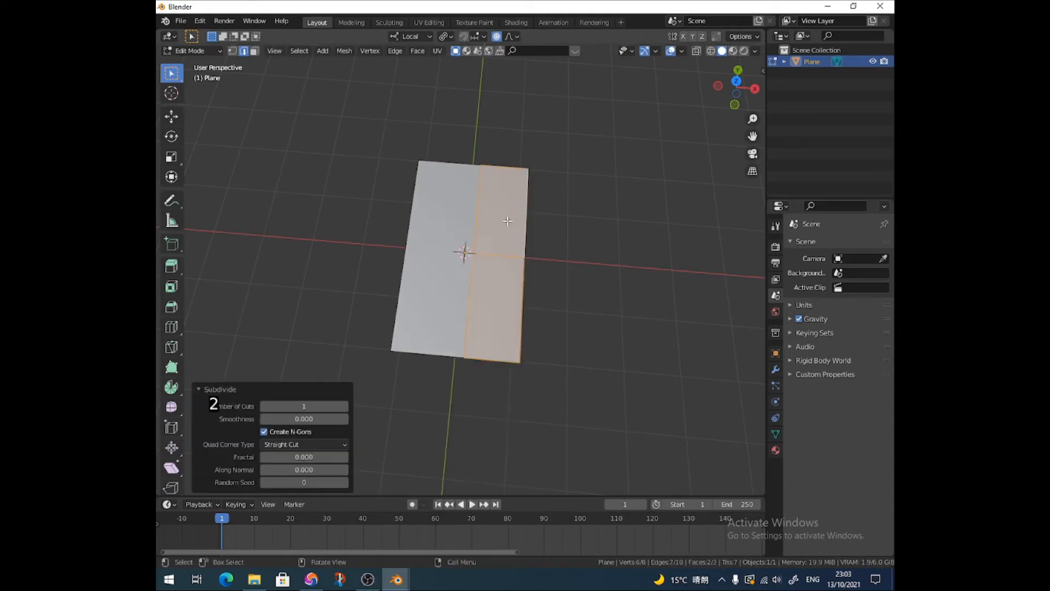
pyautogui.press('g')
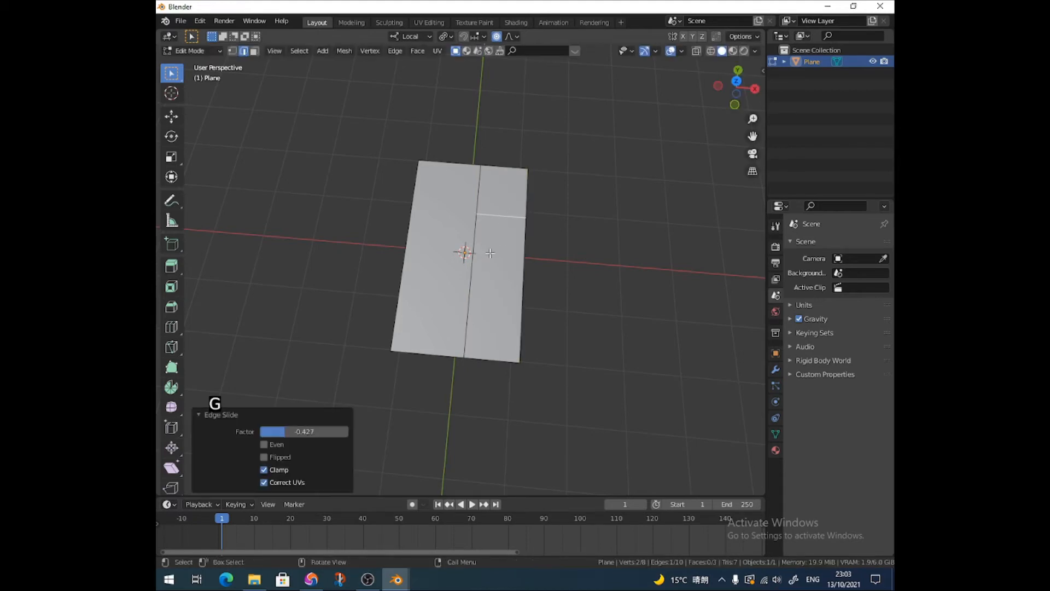
pyautogui.click(311, 578)
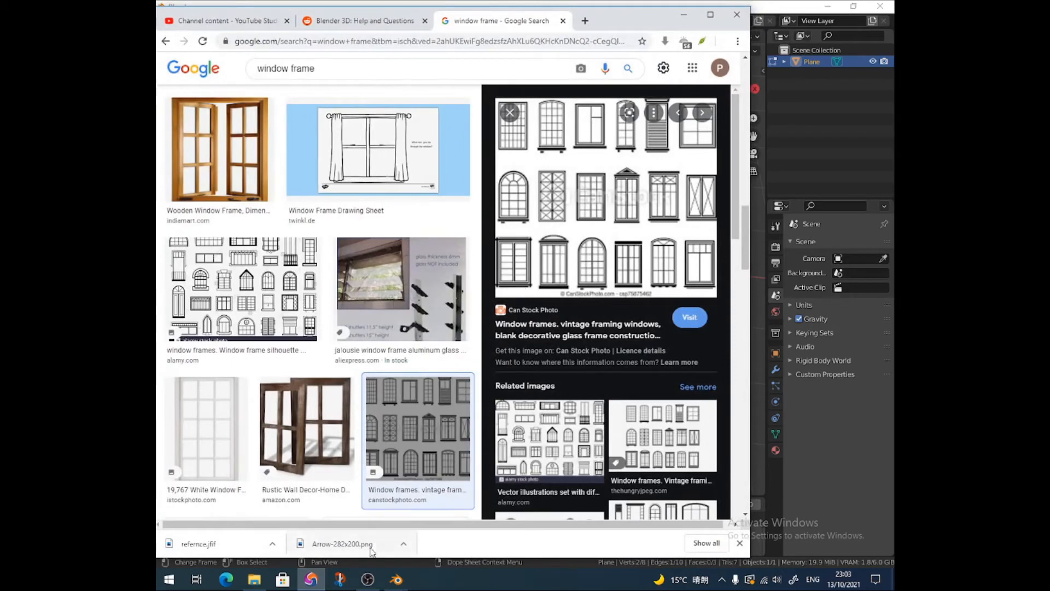
# Step: Scale the whole divided plane along X by about 1.11
pyautogui.click(395, 580)
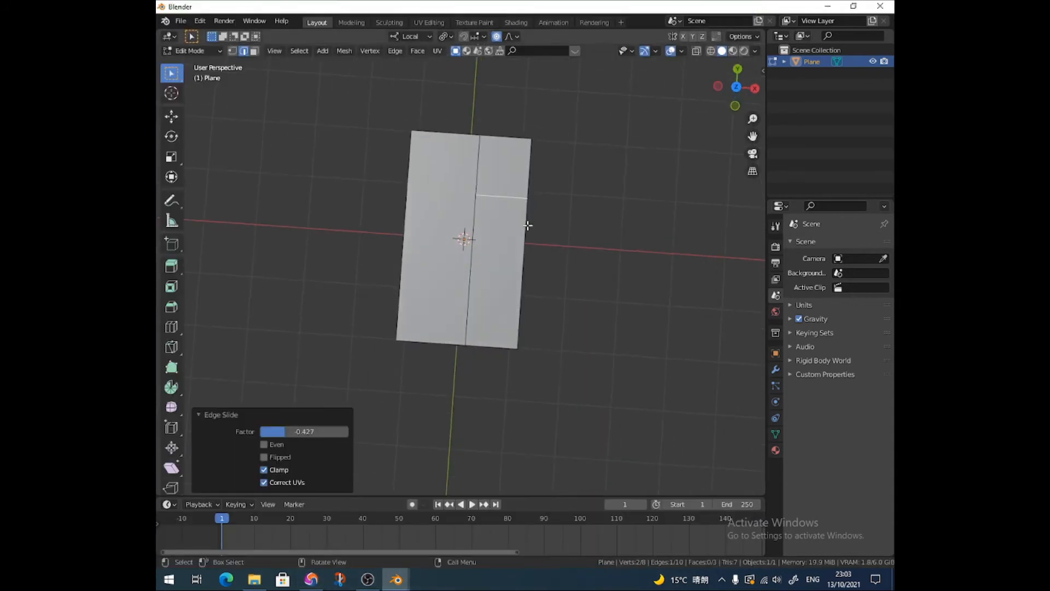
pyautogui.press('s')
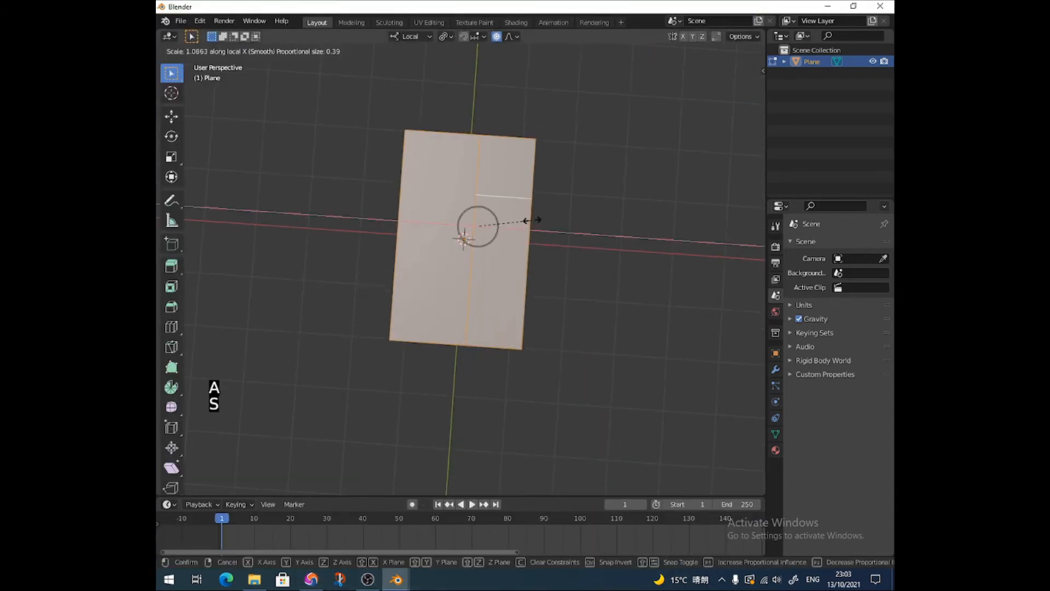
pyautogui.click(469, 242)
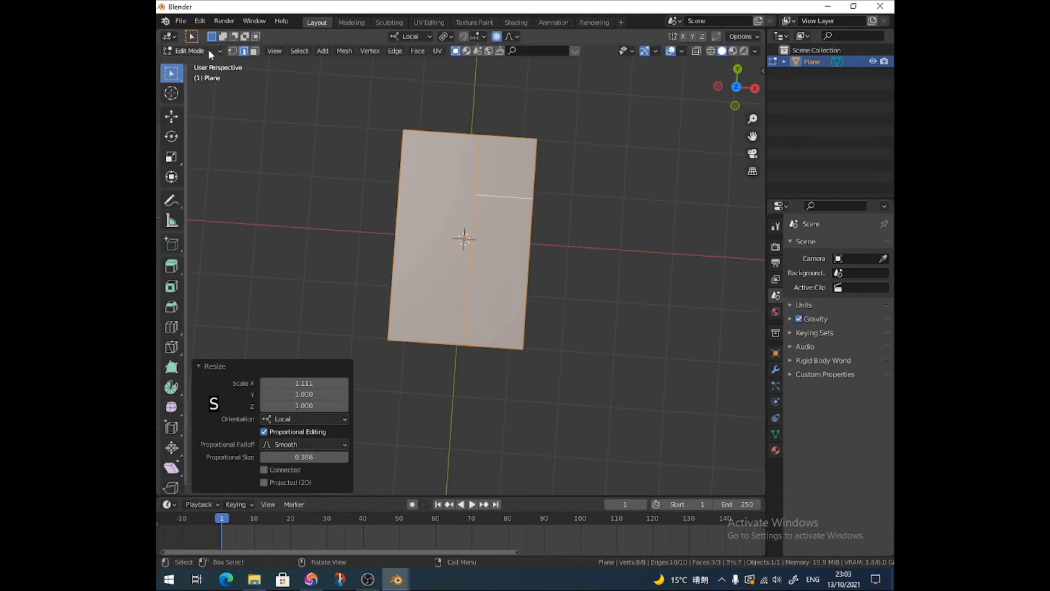
pyautogui.press('Tab')
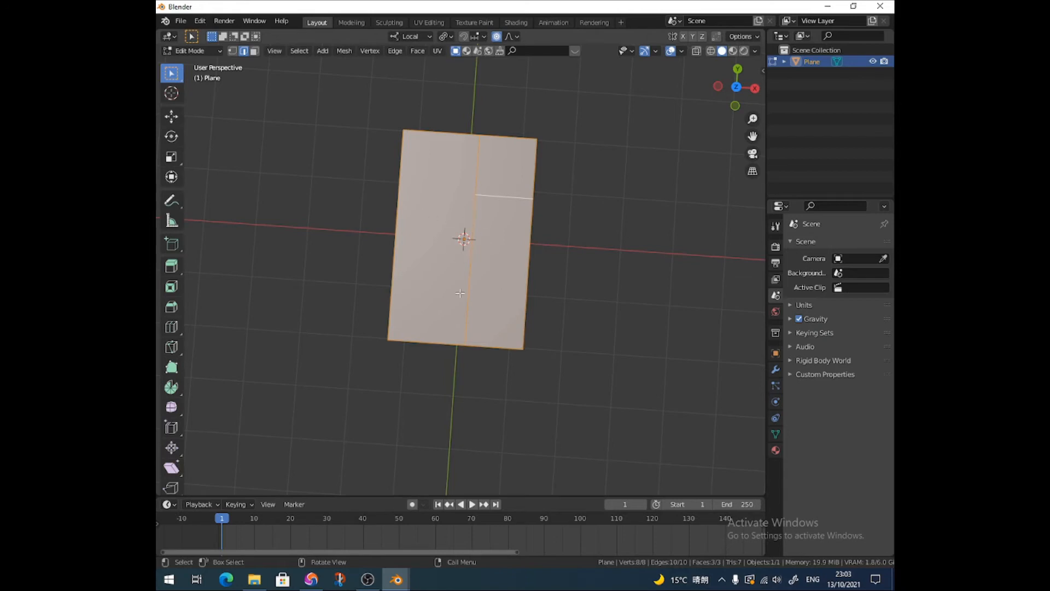
pyautogui.moveTo(406, 307)
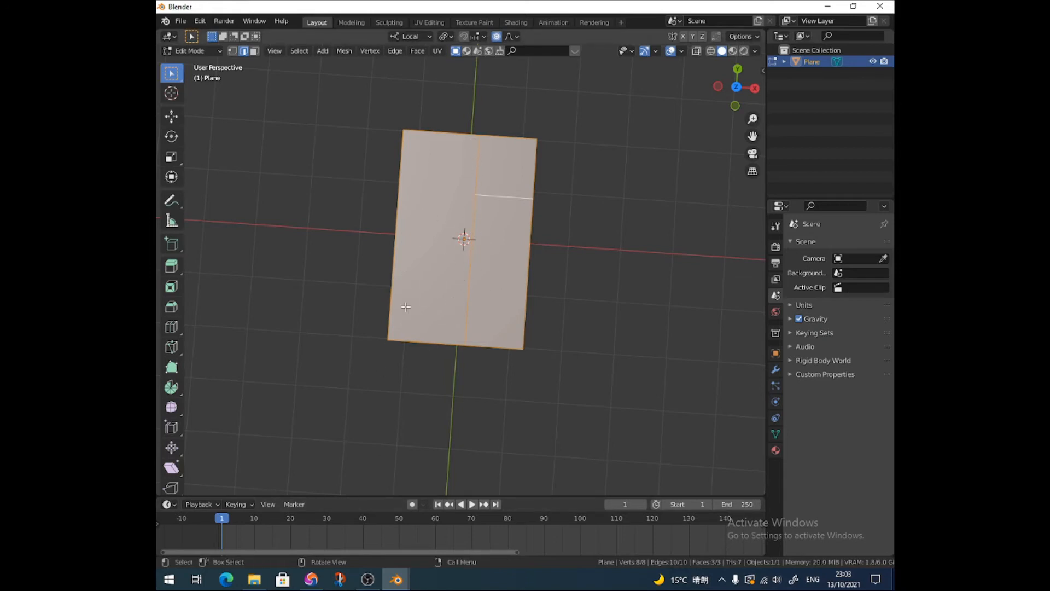
pyautogui.moveTo(483, 251)
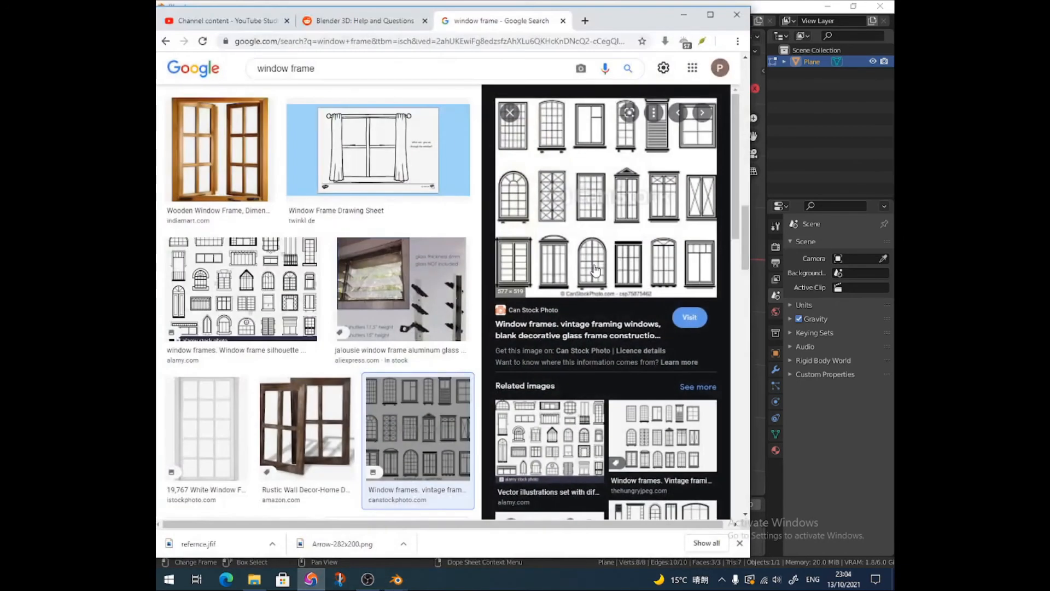
pyautogui.moveTo(593, 268)
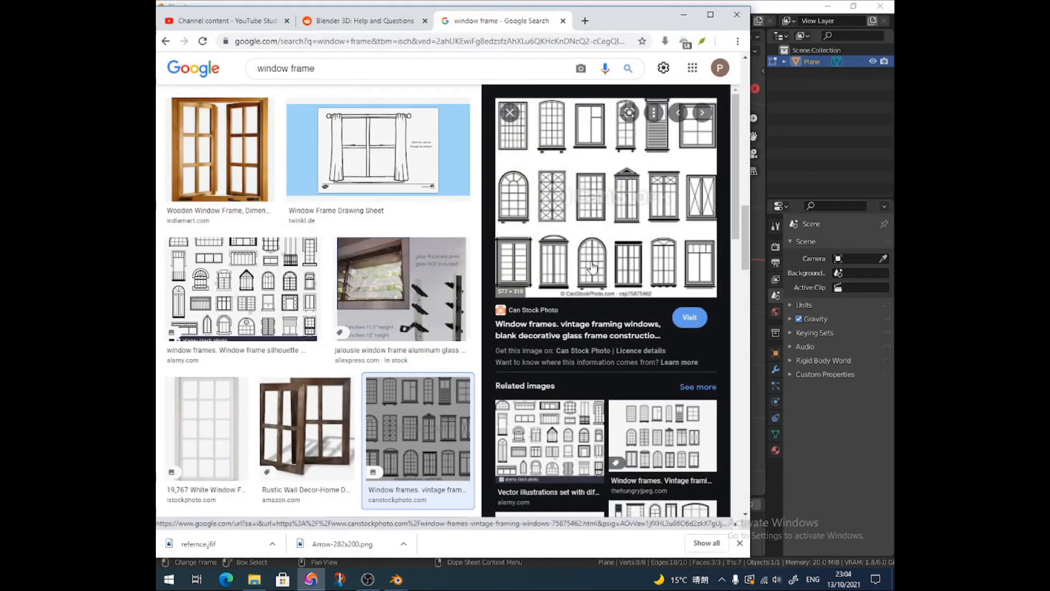
# Step: Return to Object Mode and add a Wireframe modifier with 0.05 m thickness
pyautogui.click(395, 579)
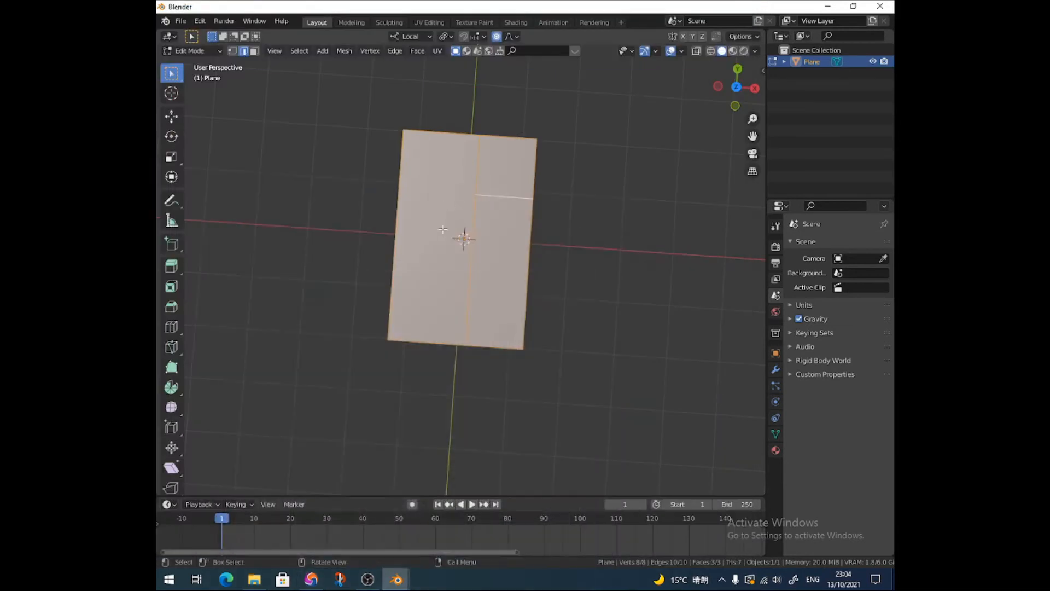
pyautogui.moveTo(592, 263)
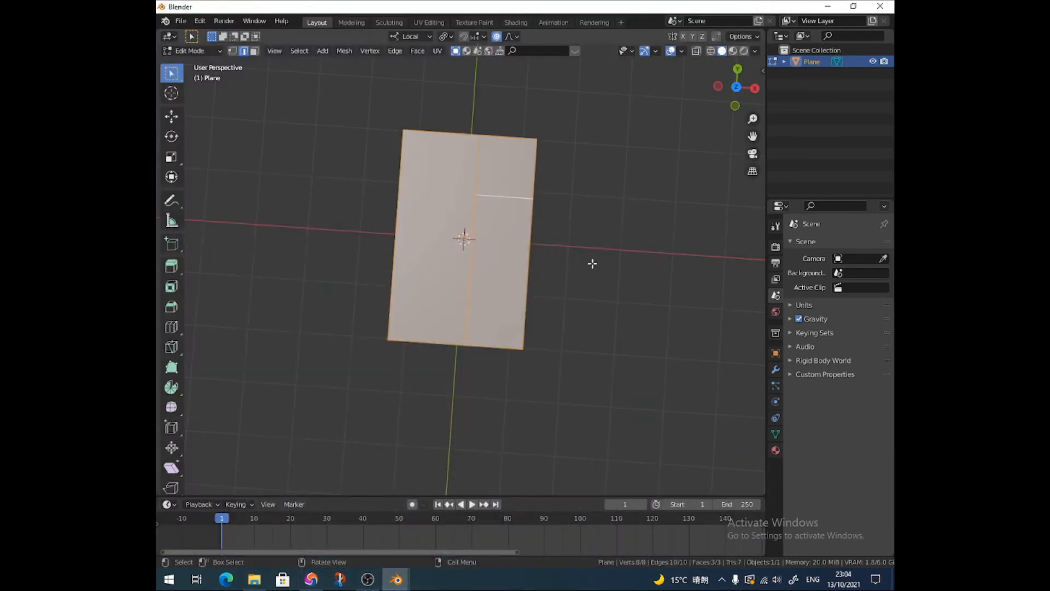
pyautogui.press('Tab')
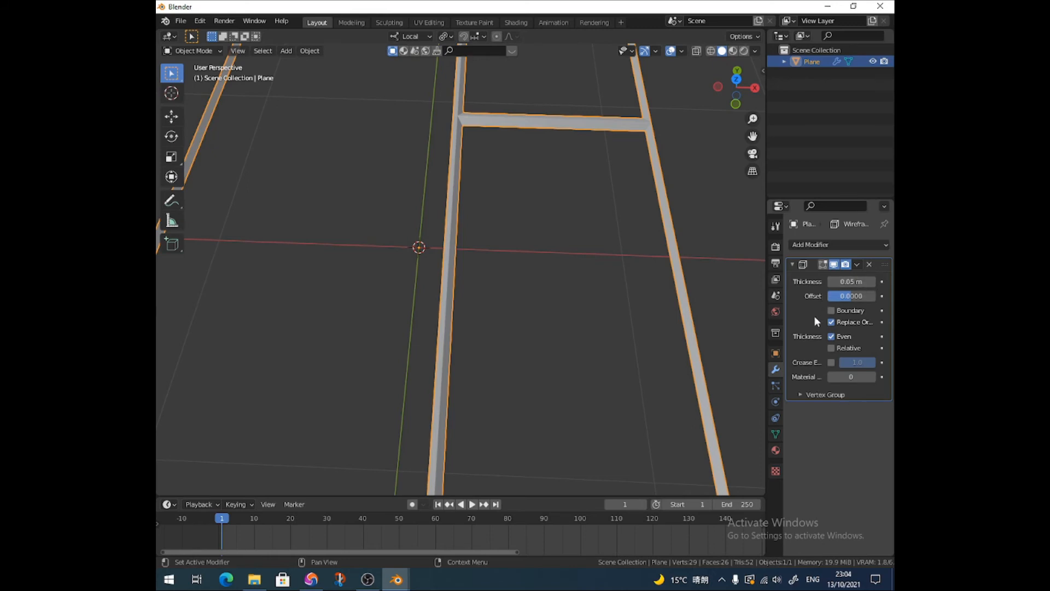
pyautogui.moveTo(814, 318)
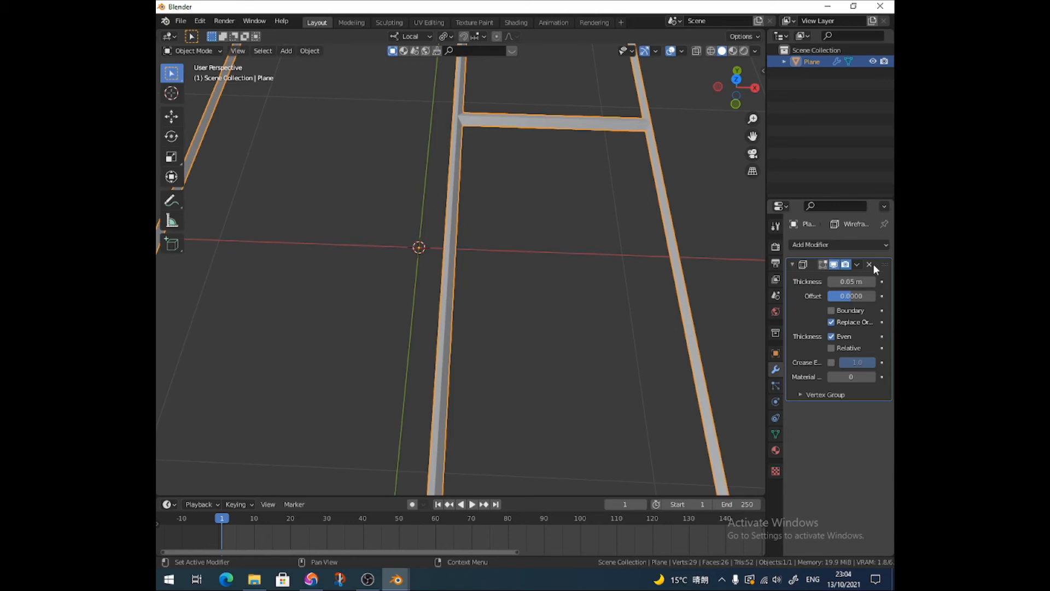
# Step: Apply the Wireframe modifier and fill the three frame openings with faces in Edit Mode
pyautogui.press('ctrl+a')
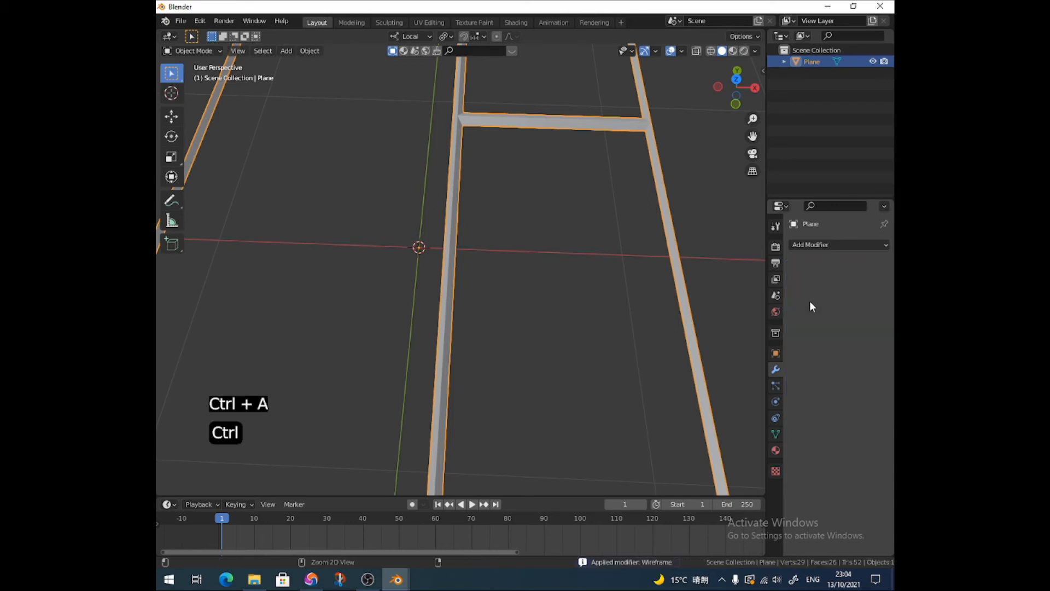
pyautogui.press('Tab')
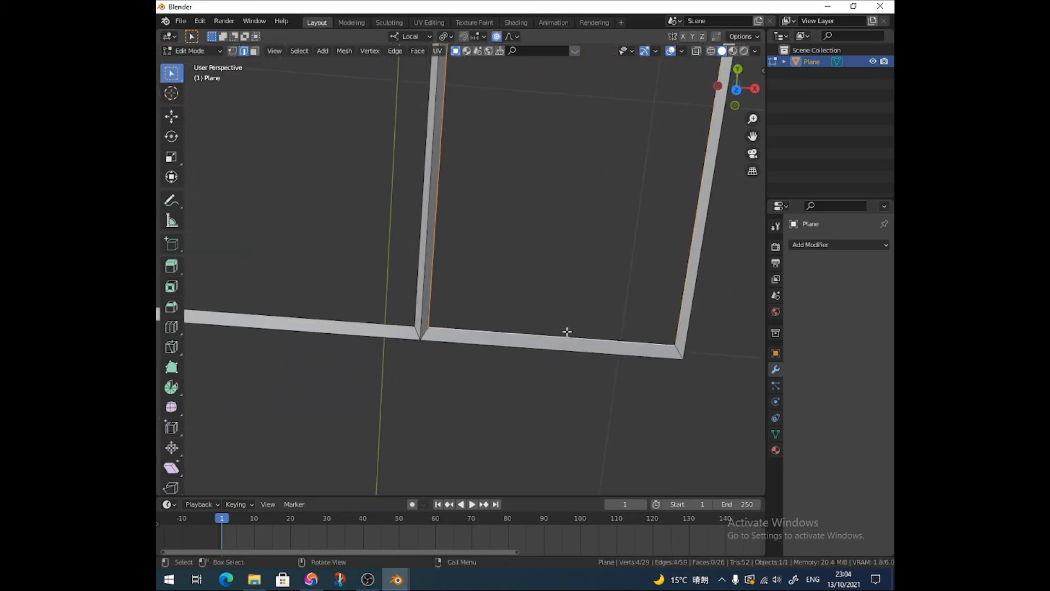
pyautogui.press('f')
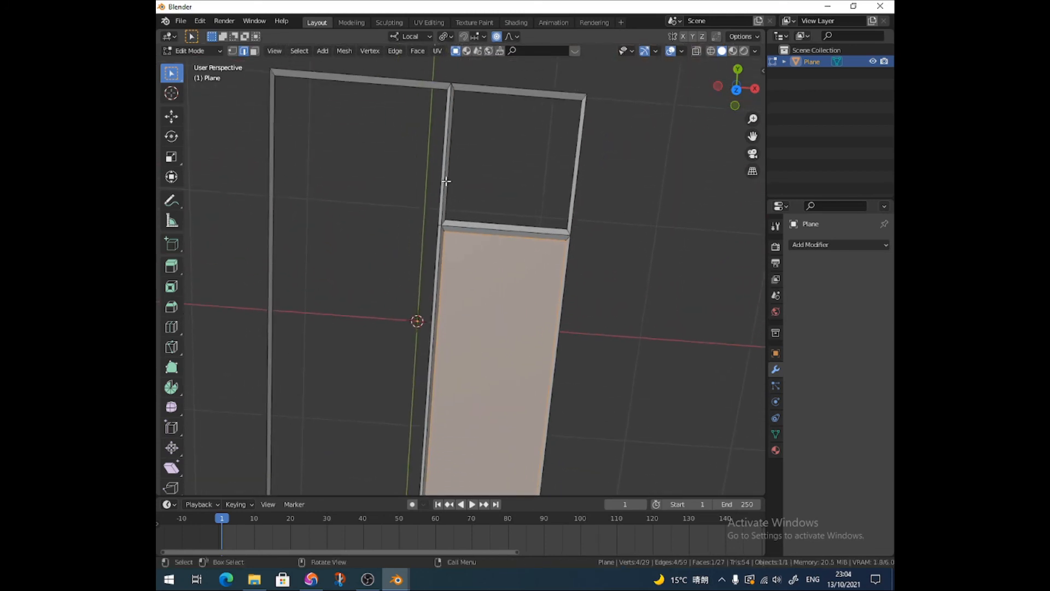
pyautogui.press('alt')
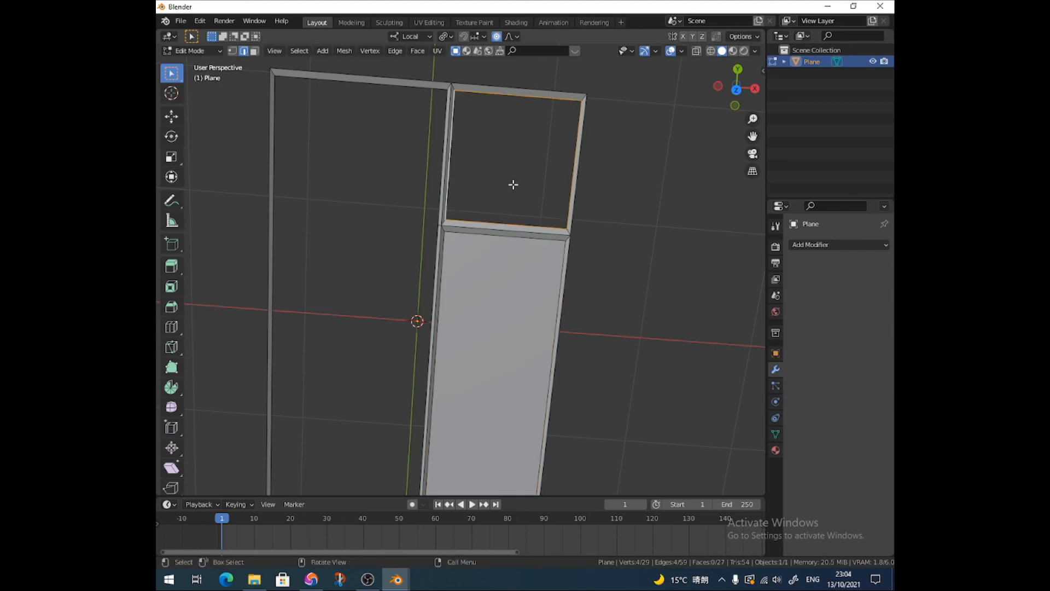
pyautogui.press('alt+f')
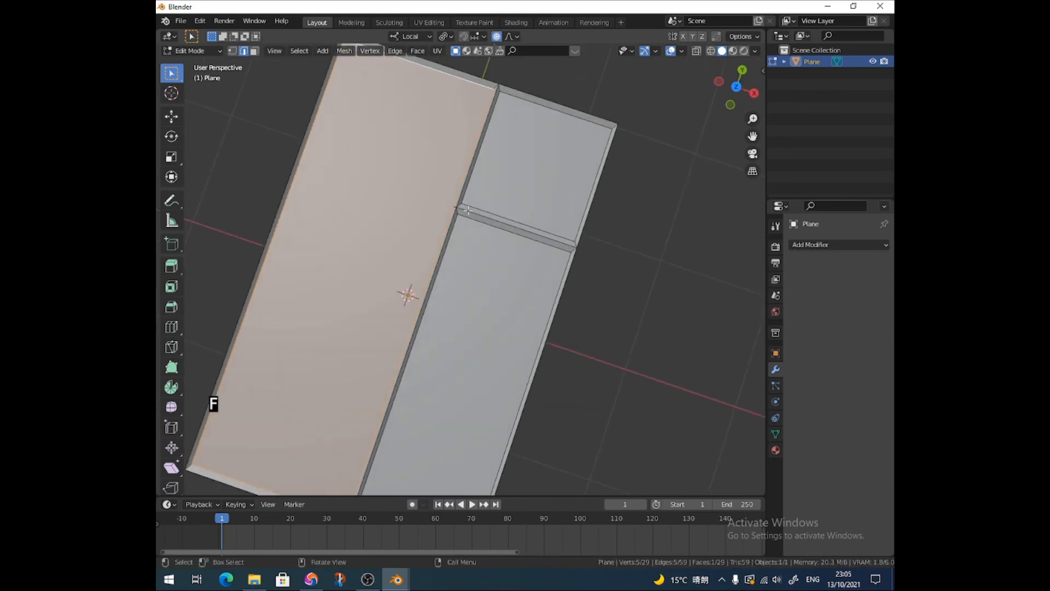
pyautogui.press('Tab')
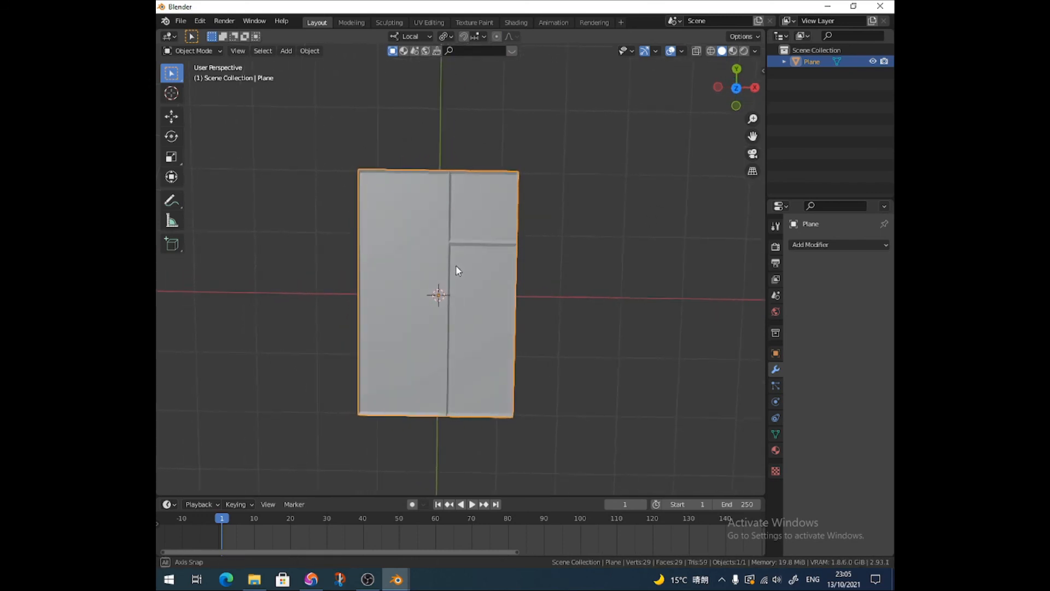
pyautogui.moveTo(473, 323)
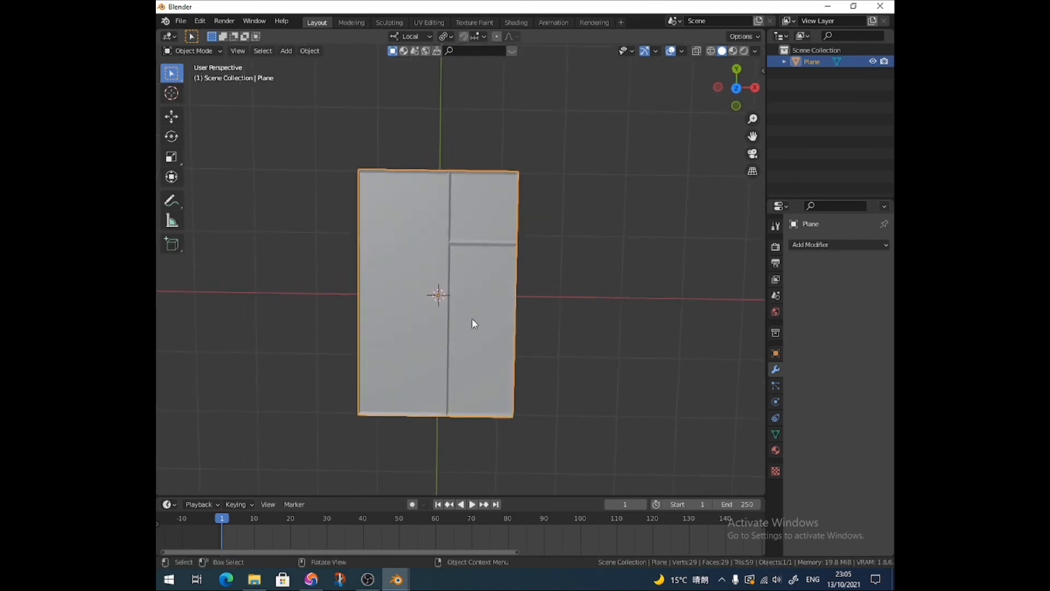